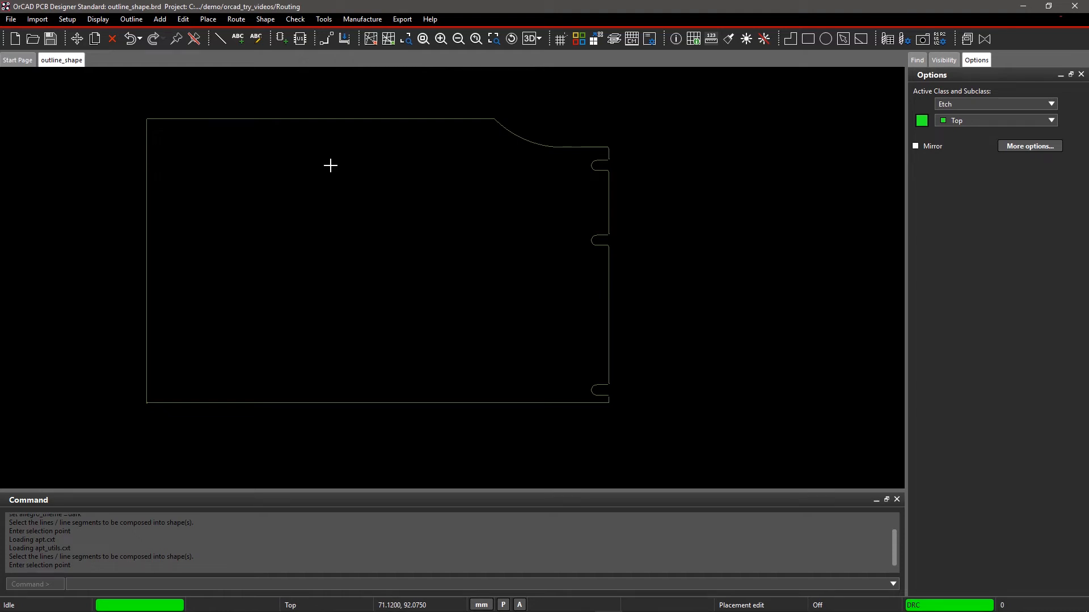
mouse_move(287, 74)
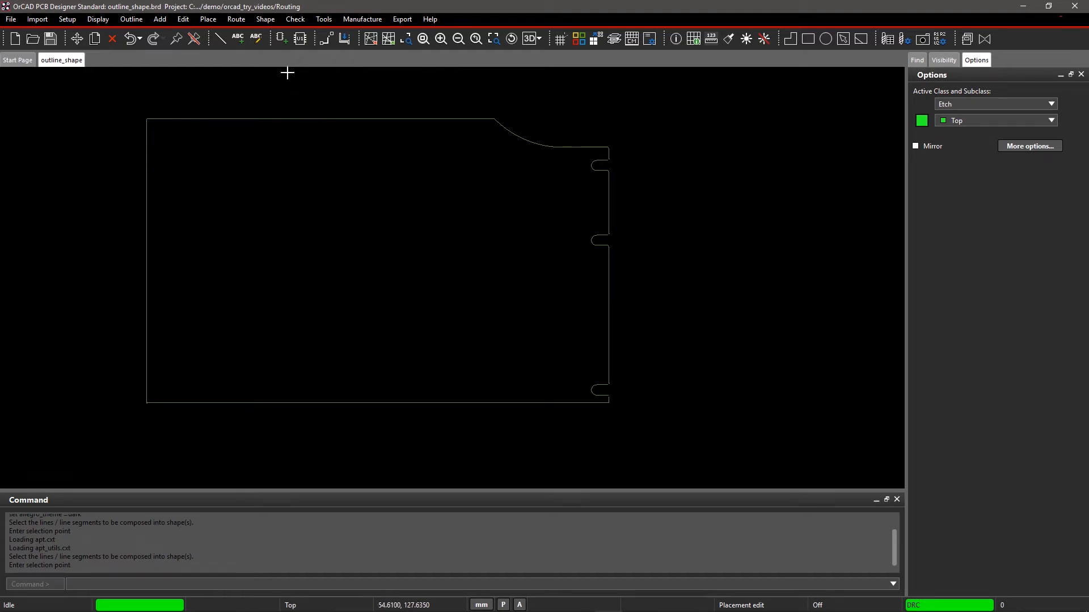
Open the Shape menu to reach Create Shape From Lines
left_click(265, 19)
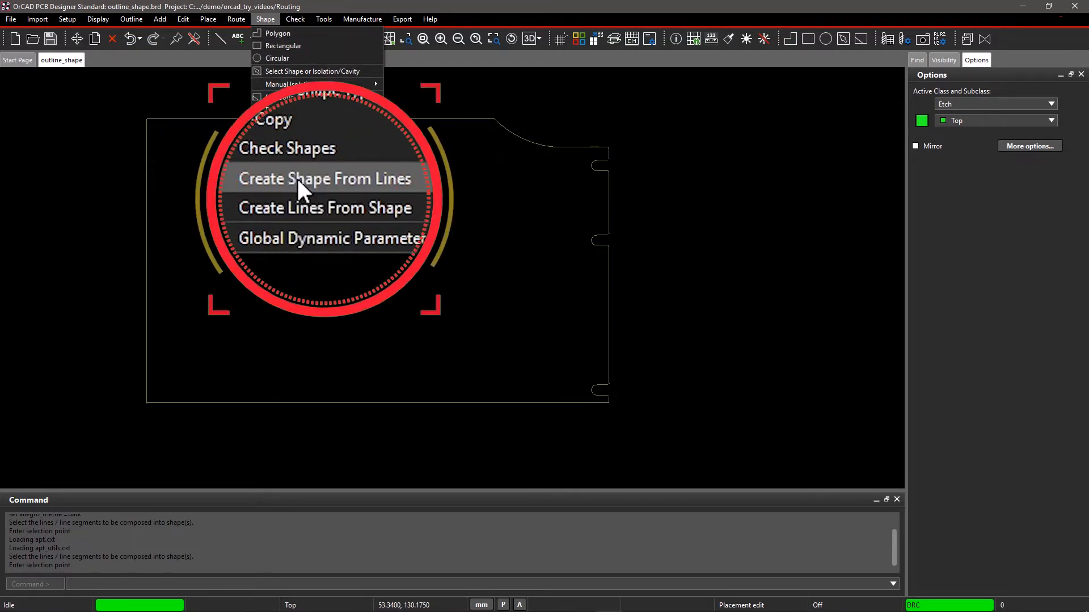
Start Create Shape From Lines with Use auto gap and Delete unconnected lines enabled
left_click(324, 179)
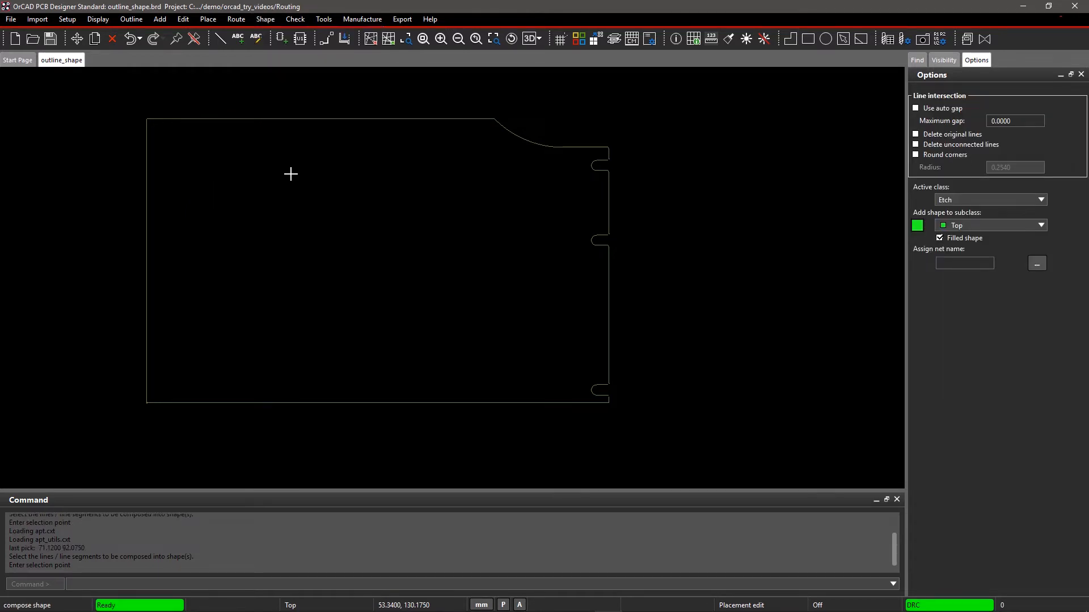
mouse_move(337, 169)
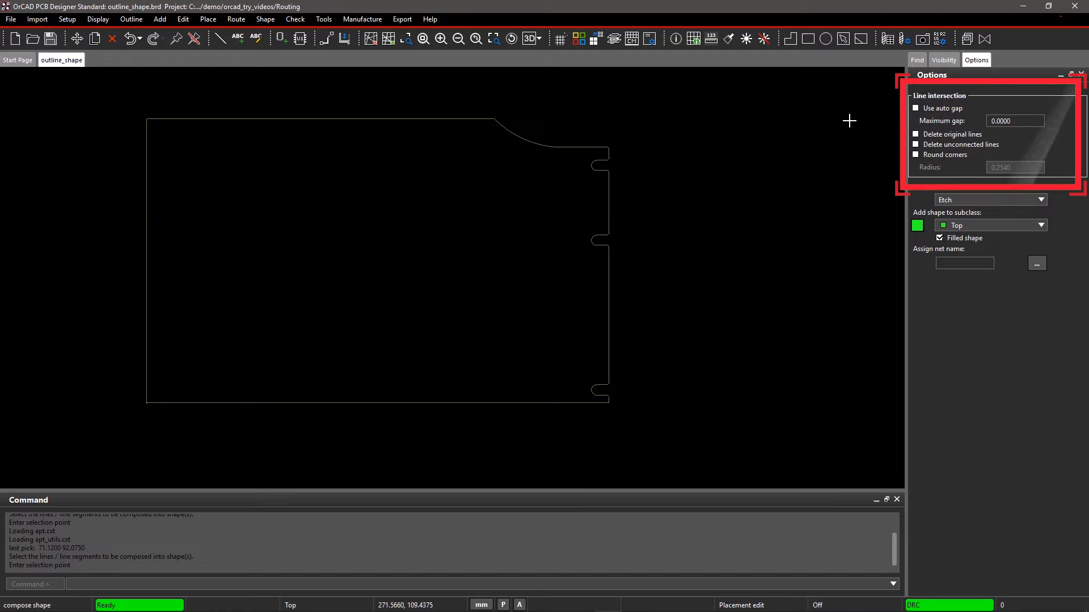
mouse_move(895, 111)
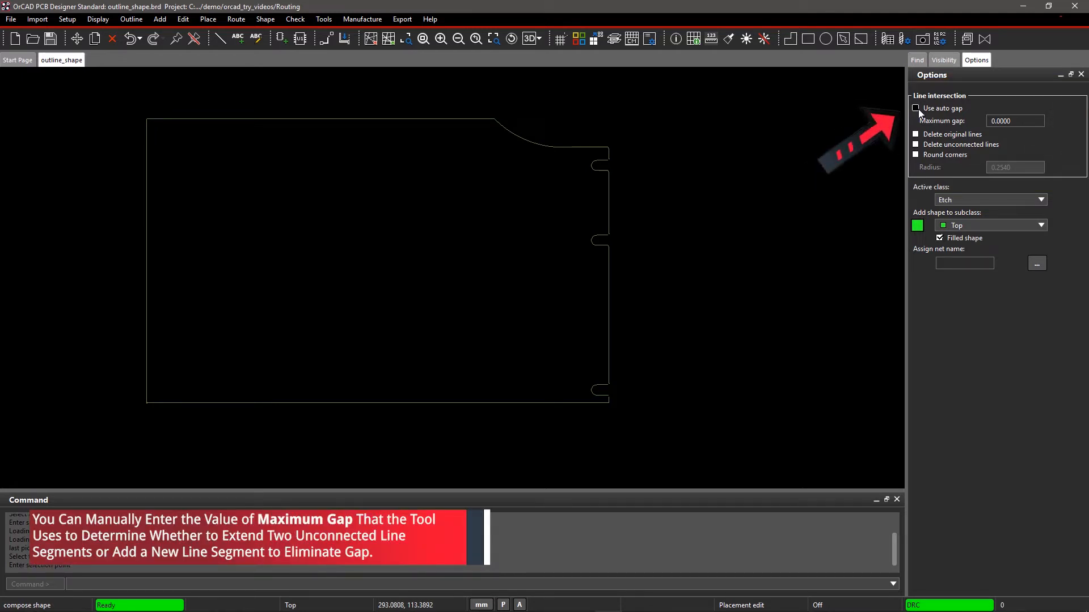
left_click(916, 108)
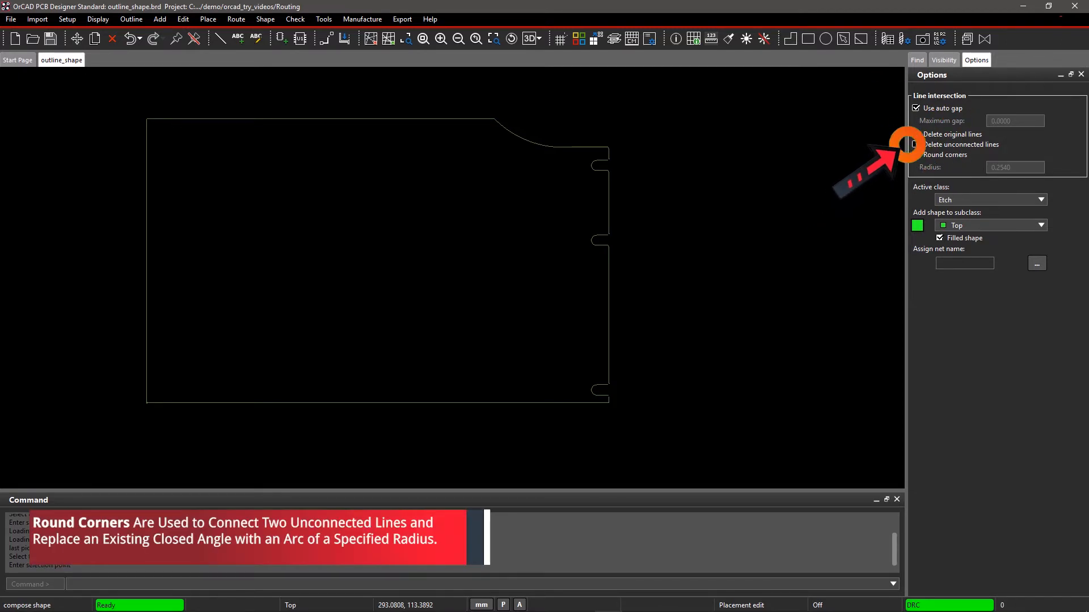
left_click(915, 144)
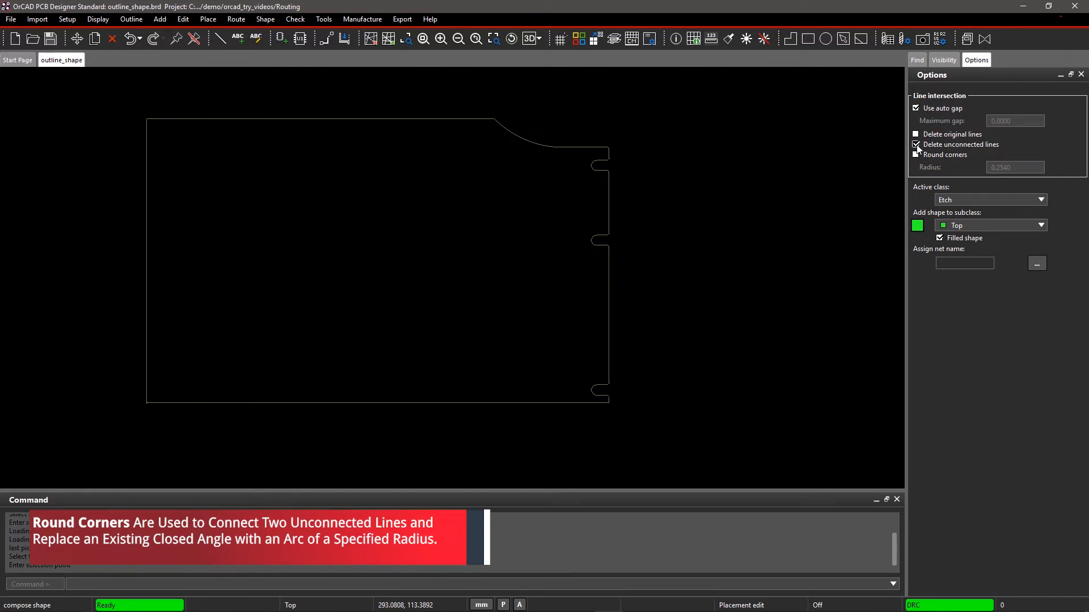
left_click(1039, 200)
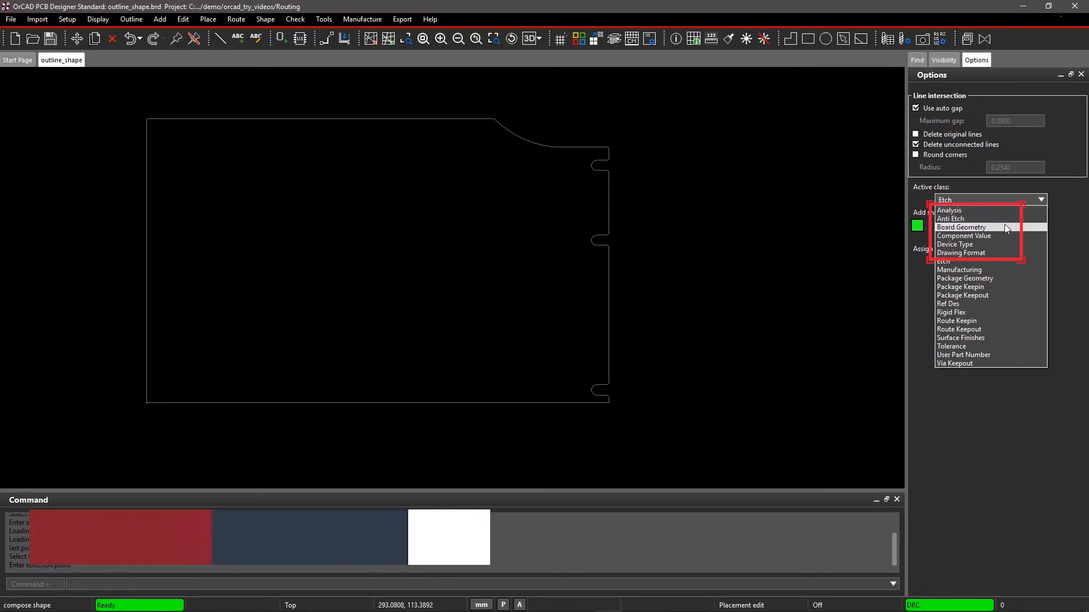
Target Board Geometry / Design_Outline and turn off Filled shape
left_click(961, 227)
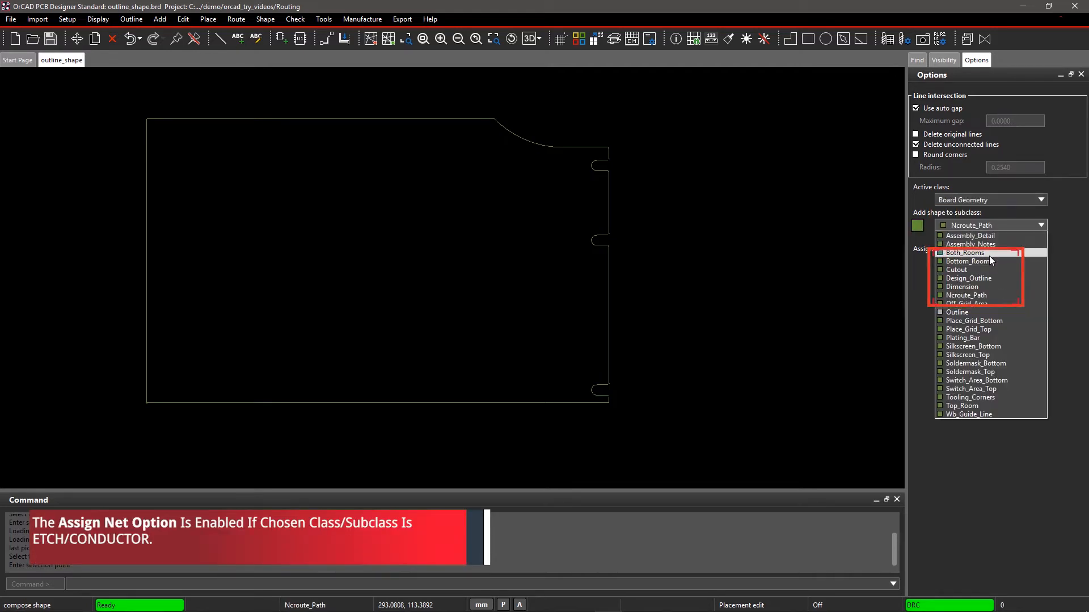
left_click(968, 278)
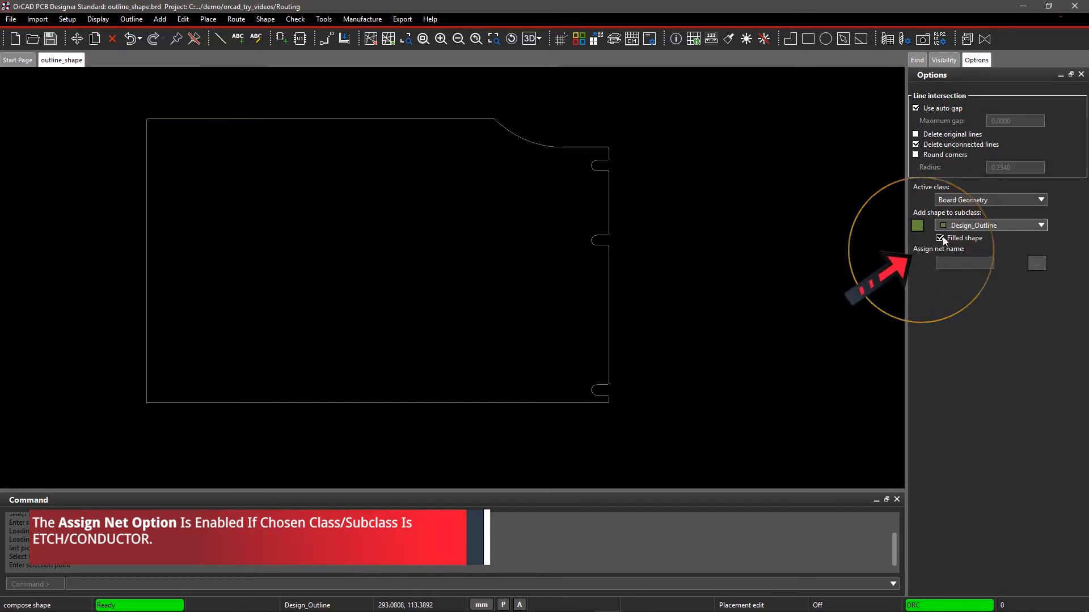
left_click(940, 239)
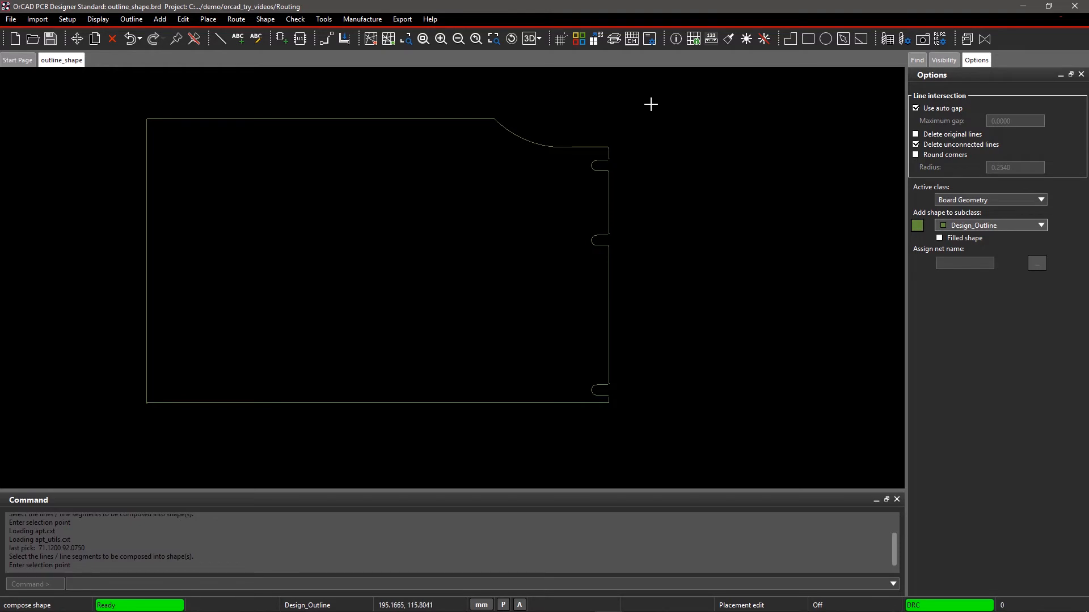
Window-select all board outline lines and arcs, then finish with Done
left_click_drag(650, 104, 337, 338)
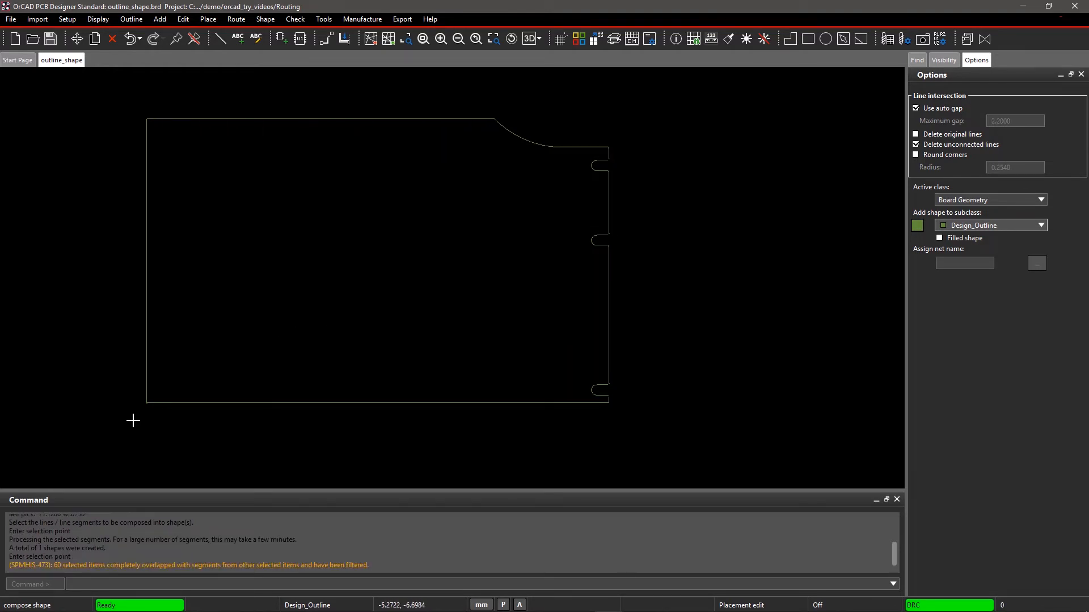
right_click(133, 420)
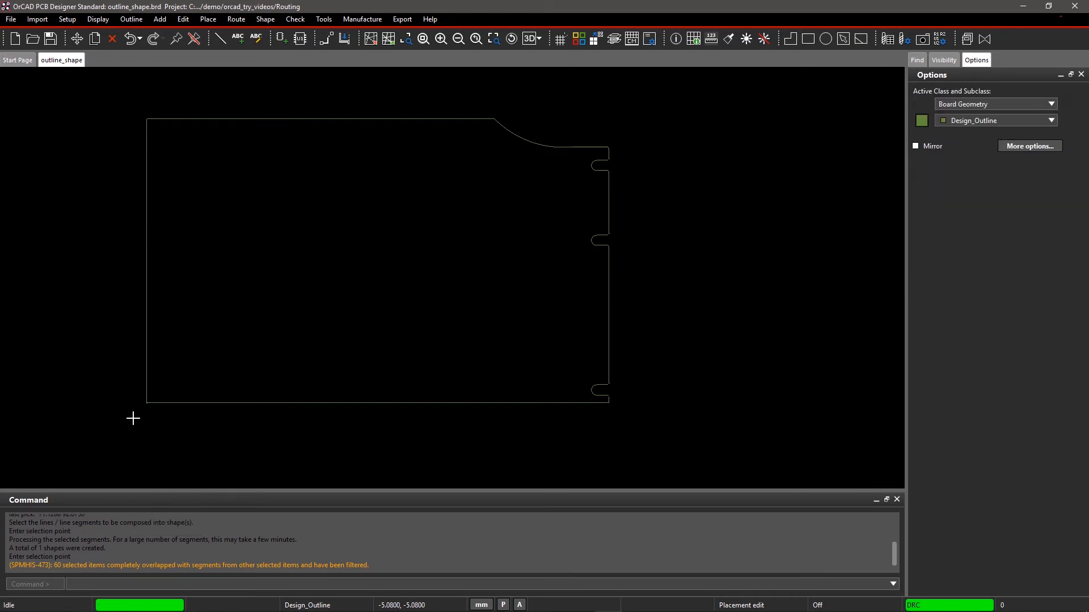
mouse_move(357, 278)
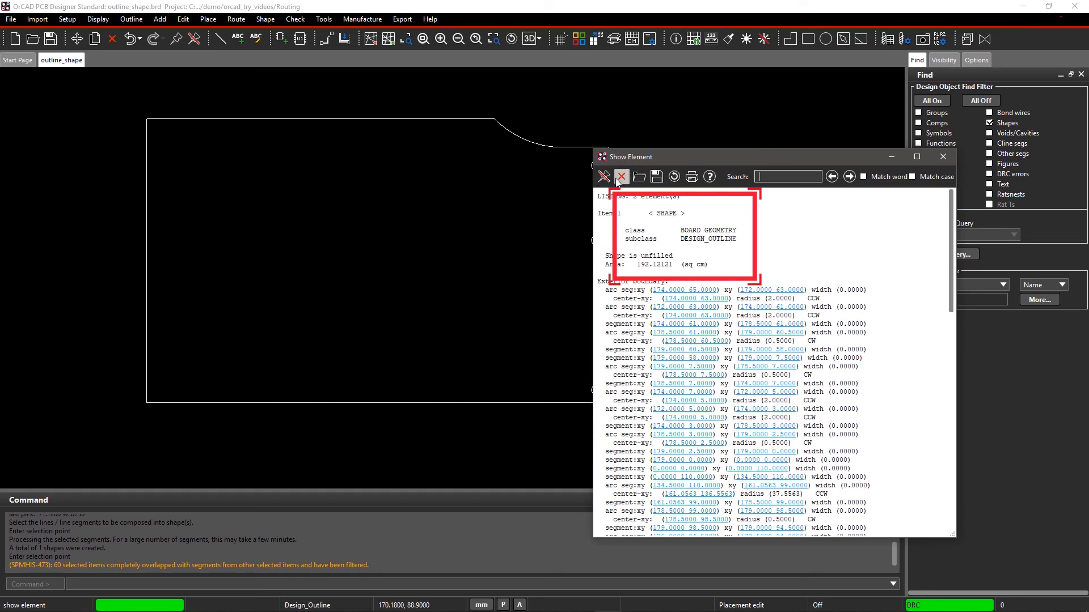
Close the Show Element report after confirming the unfilled Design_Outline shape
left_click(620, 176)
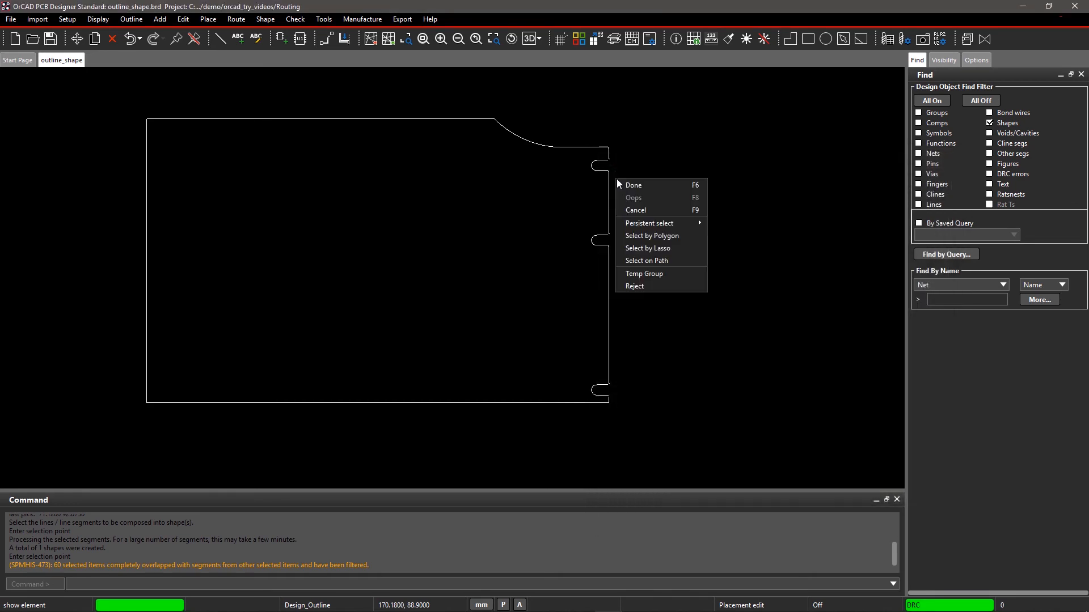